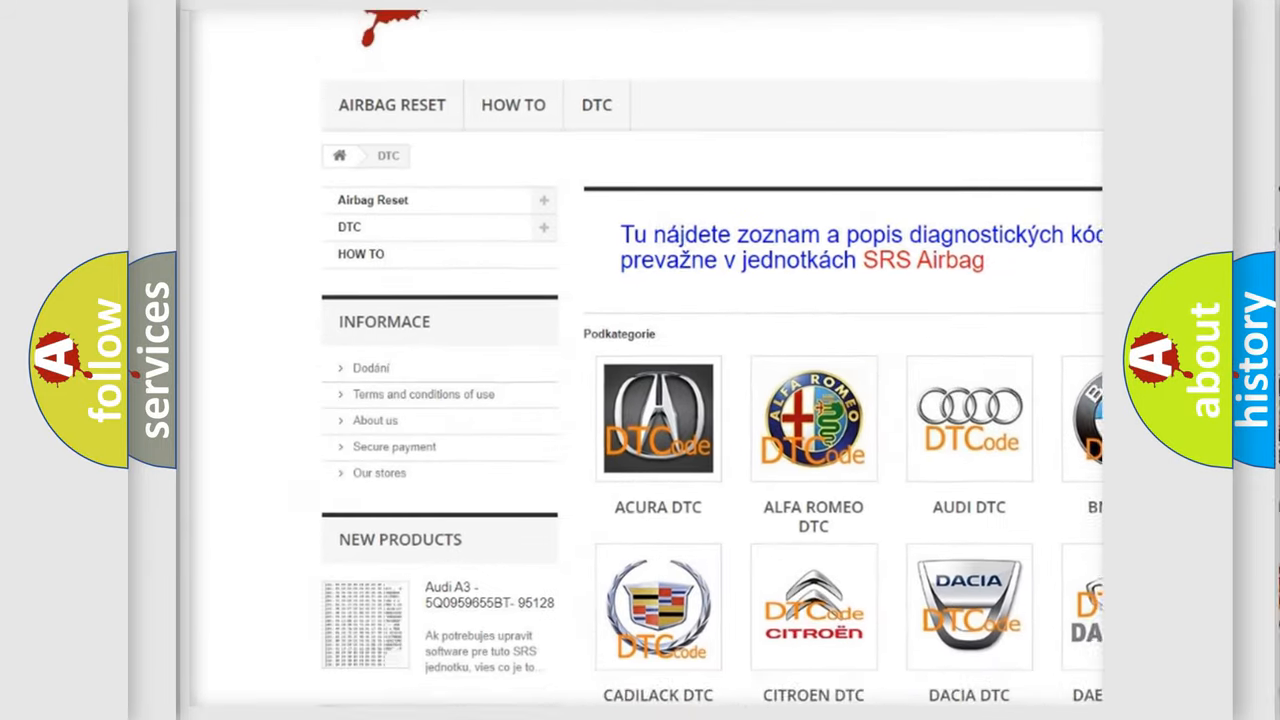
scroll("down", 3)
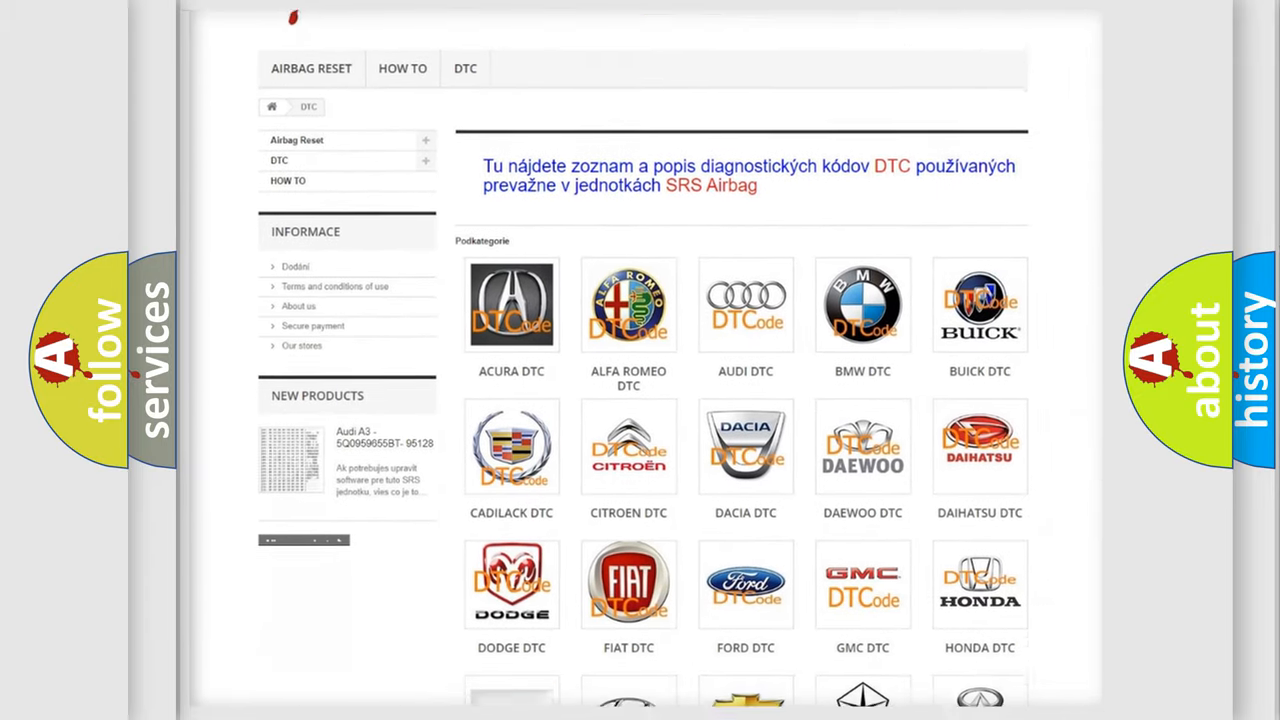
scroll("down", 3)
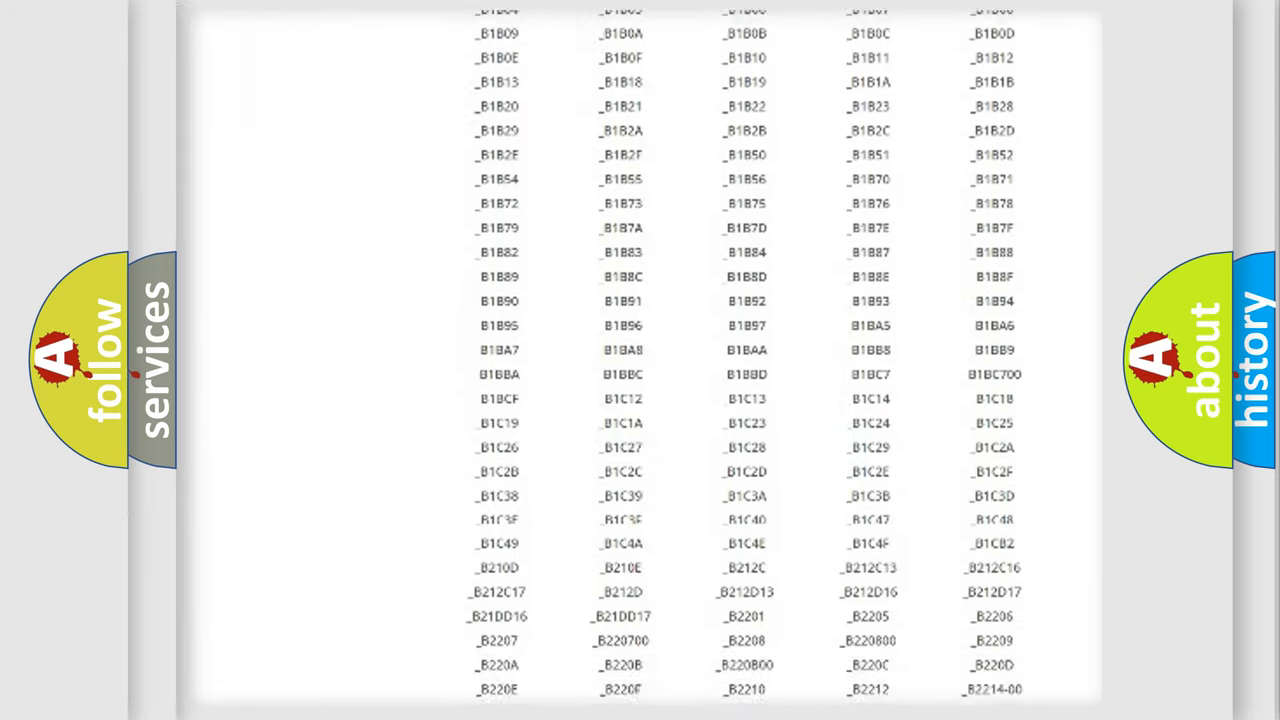
scroll("down", 3)
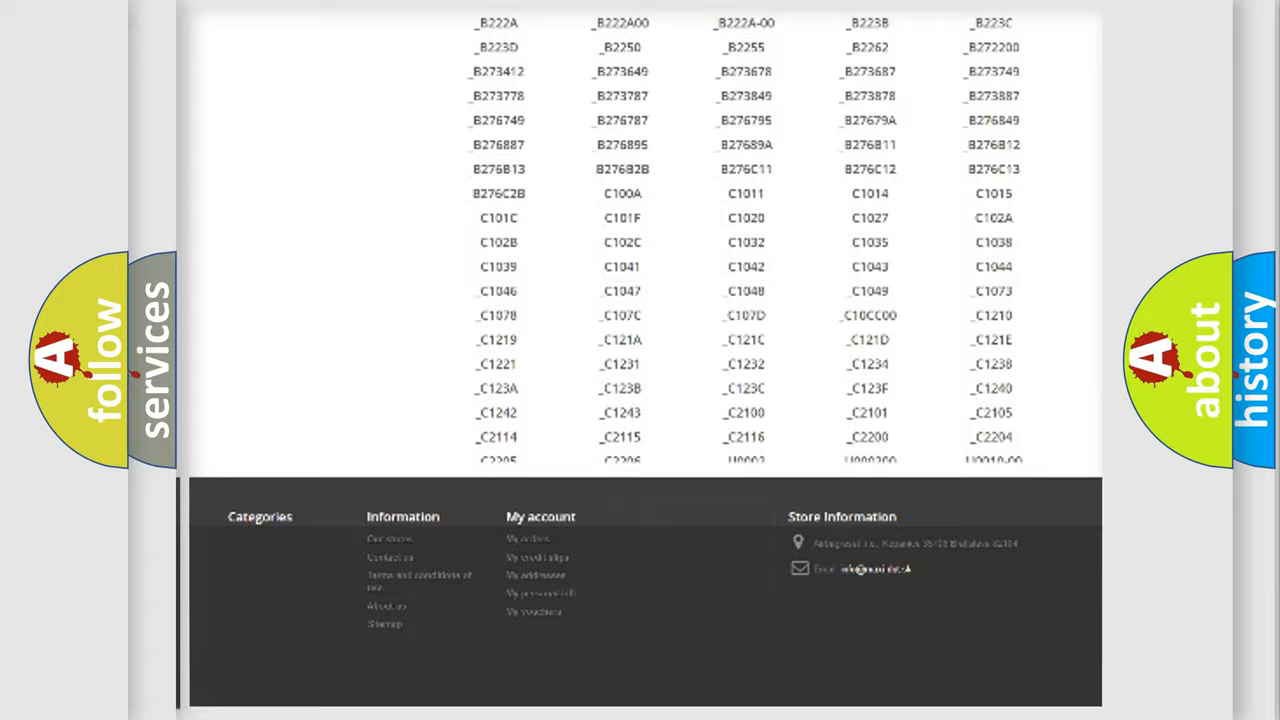
scroll("up", 3)
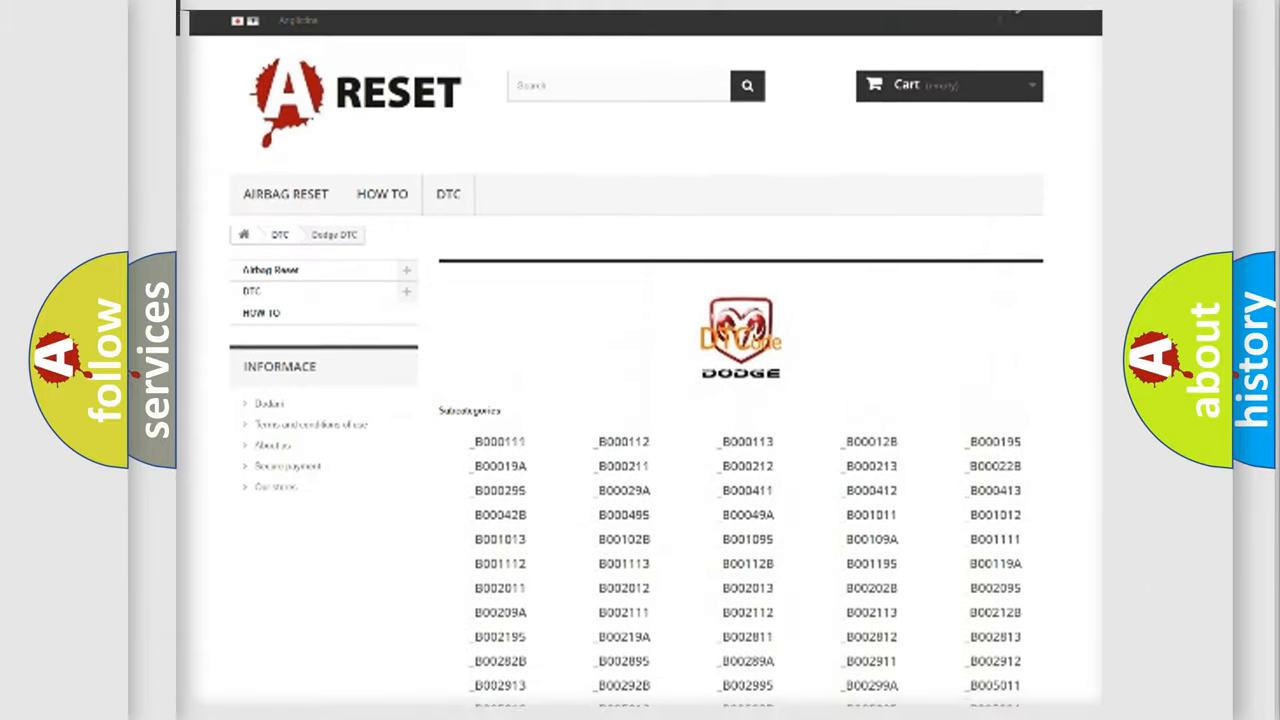
scroll("up", 3)
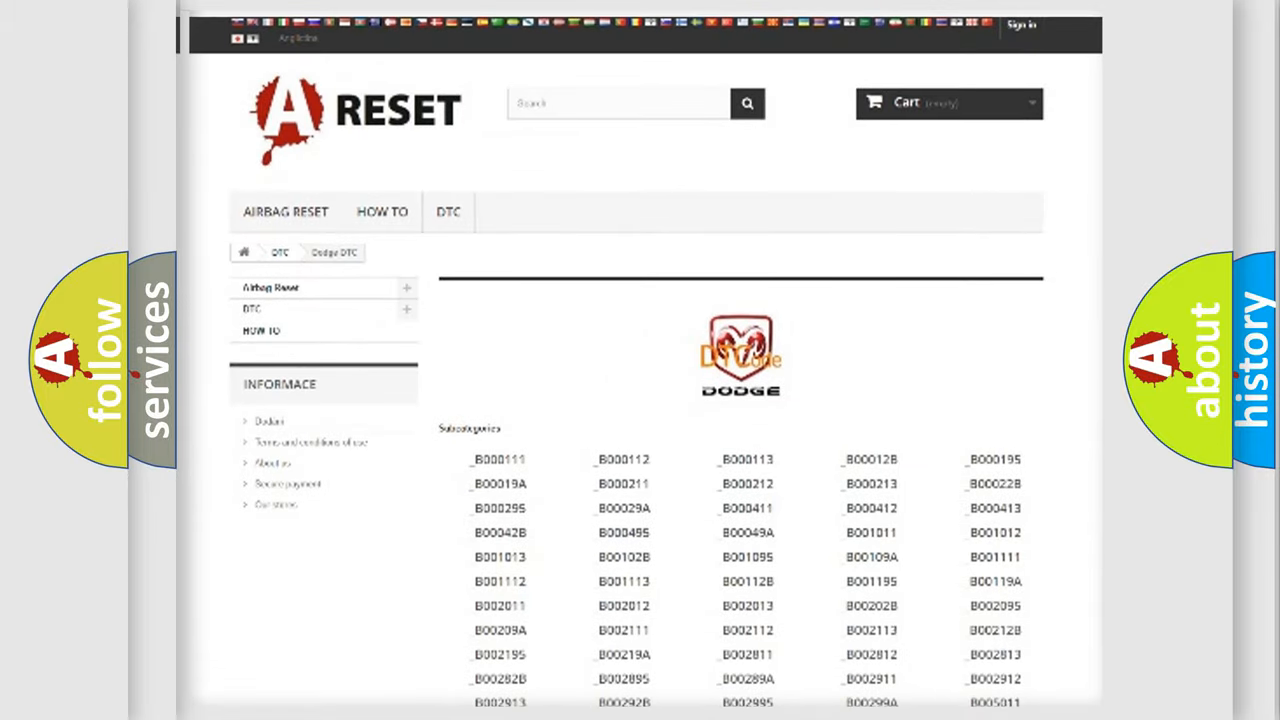